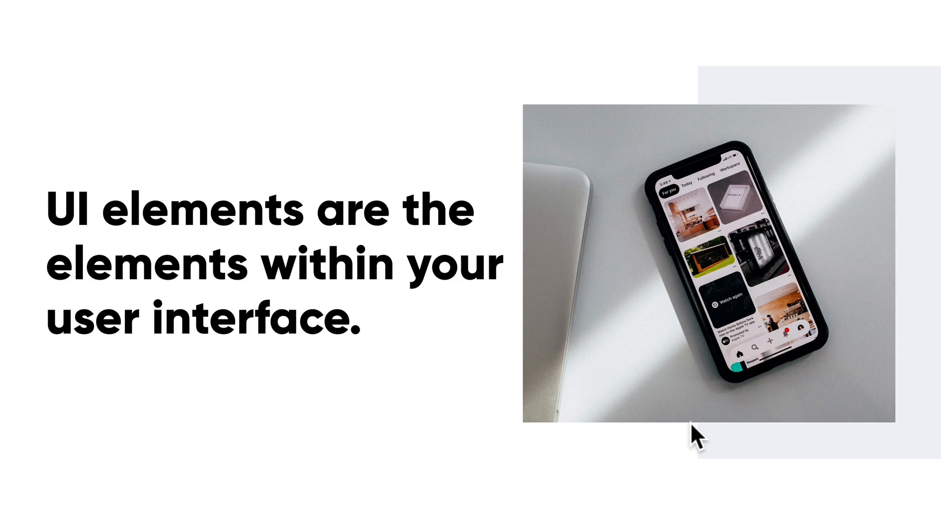
mouse_move(732, 229)
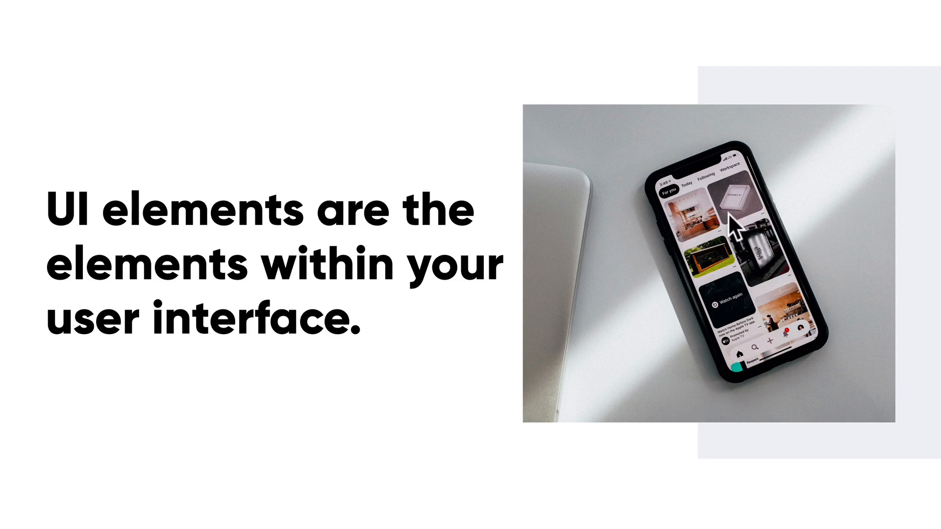
mouse_move(700, 204)
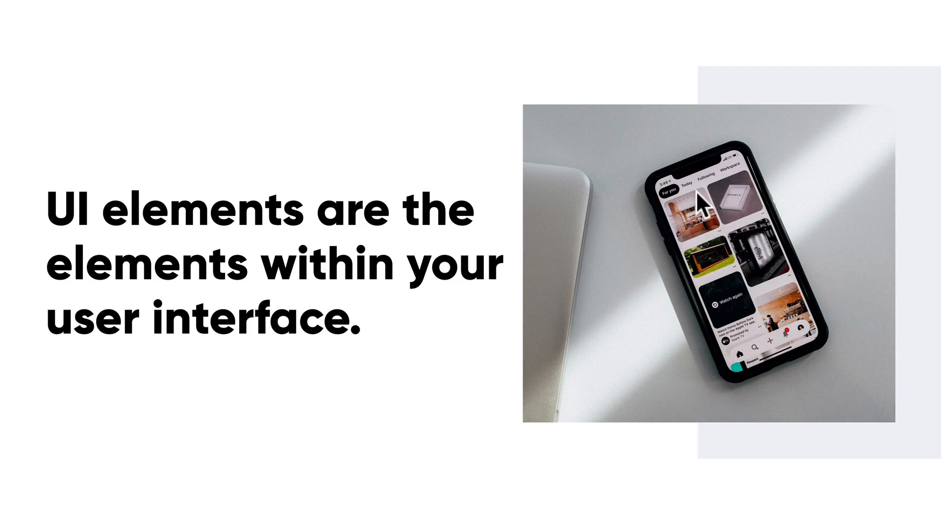
mouse_move(758, 370)
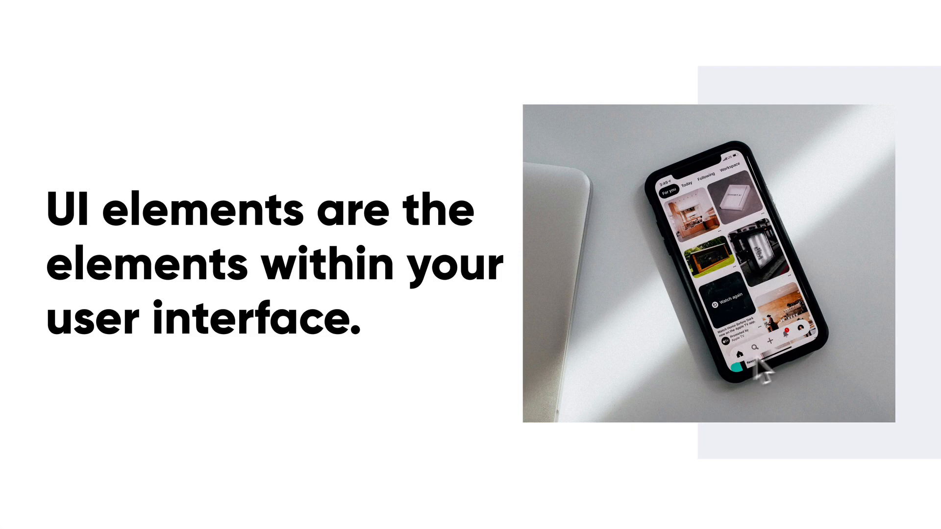
mouse_move(761, 374)
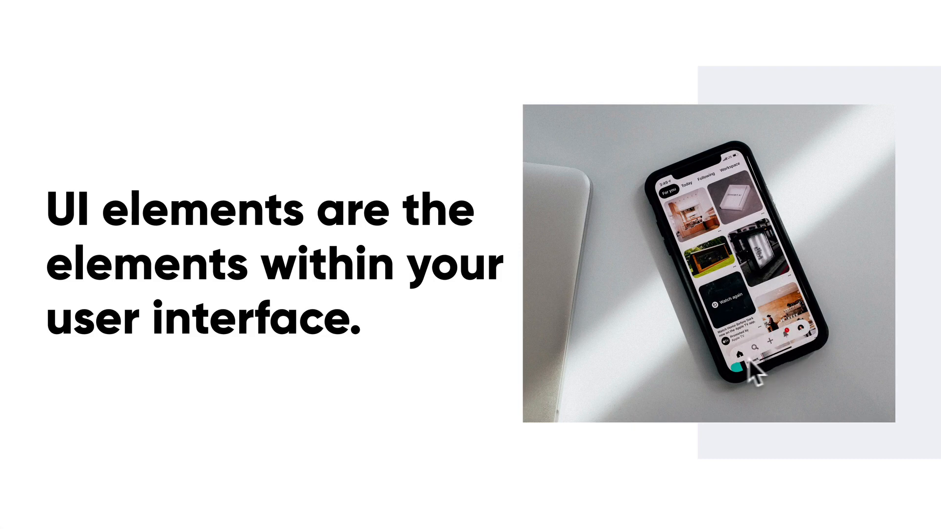
mouse_move(791, 348)
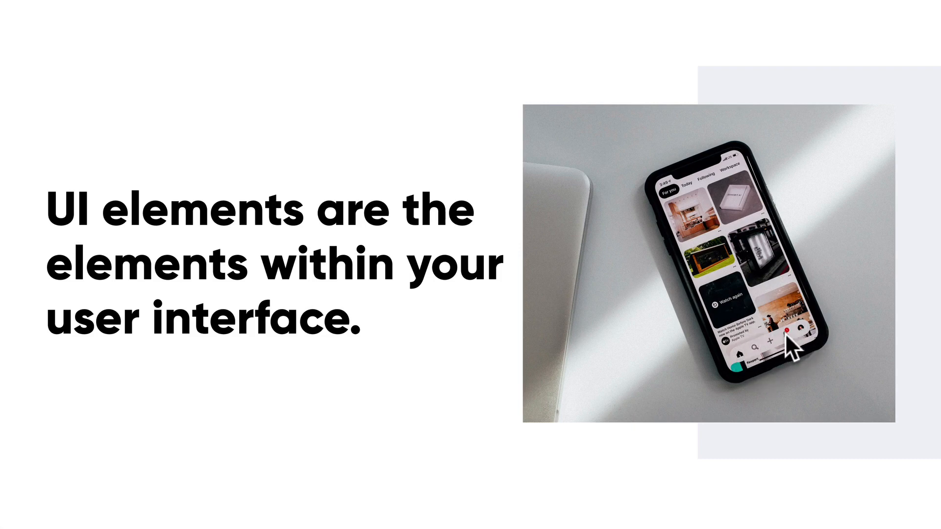
mouse_move(698, 192)
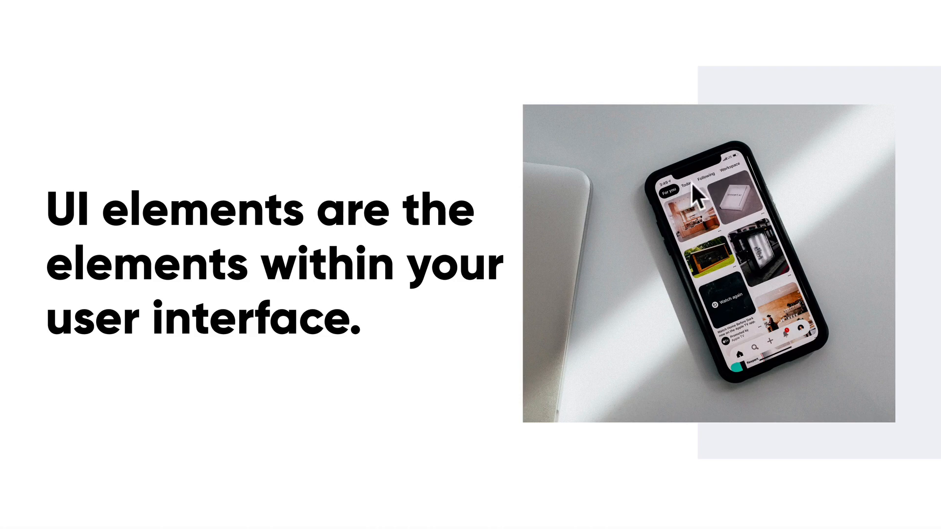
mouse_move(718, 191)
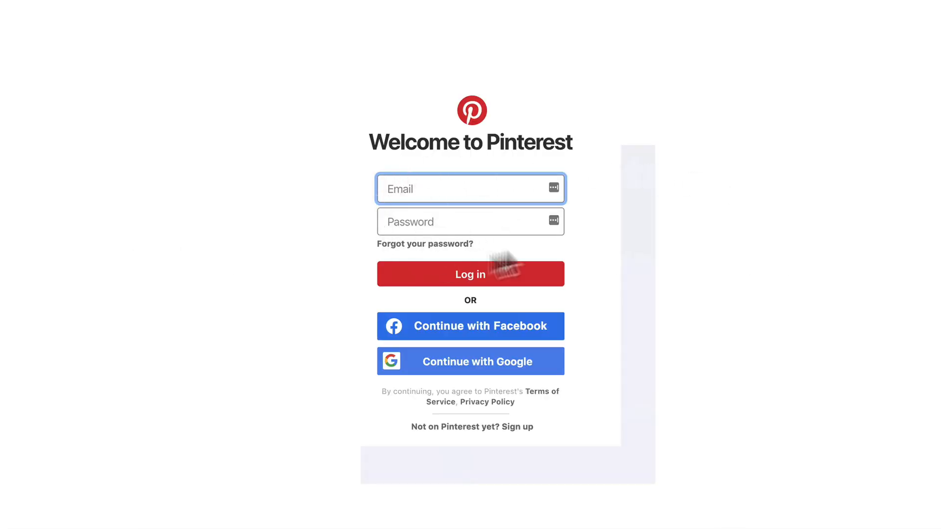
mouse_move(330, 288)
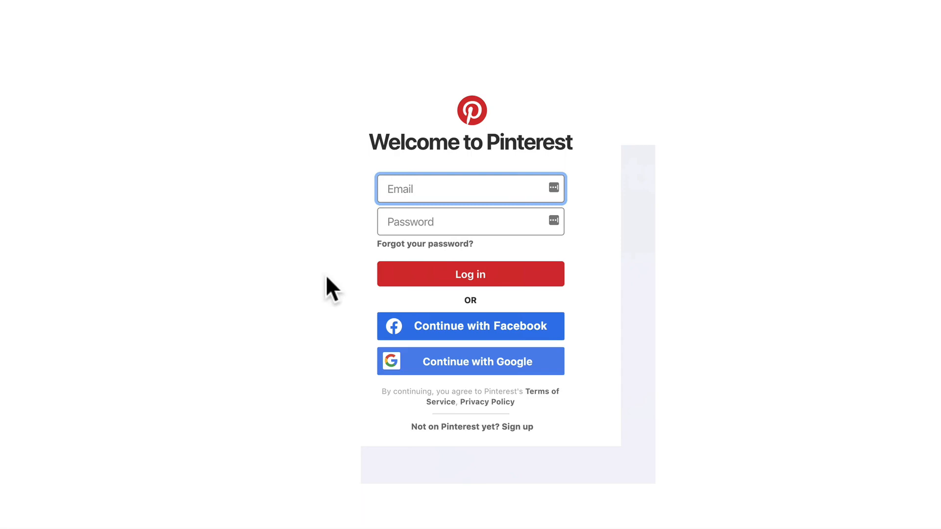
mouse_move(567, 285)
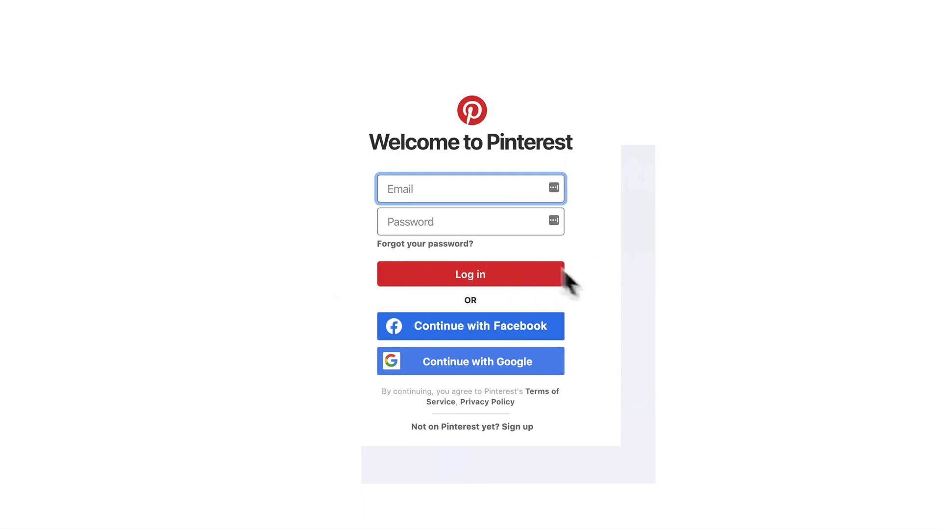
mouse_move(453, 264)
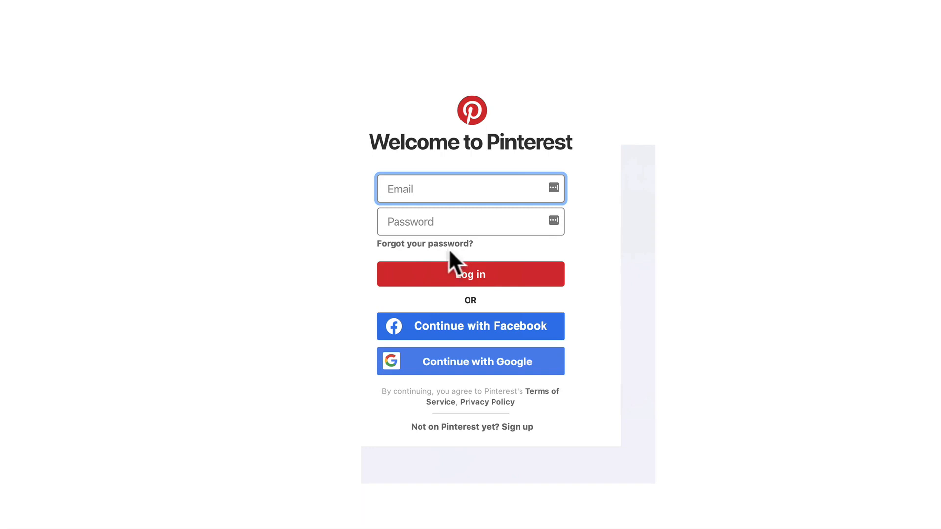
mouse_move(564, 235)
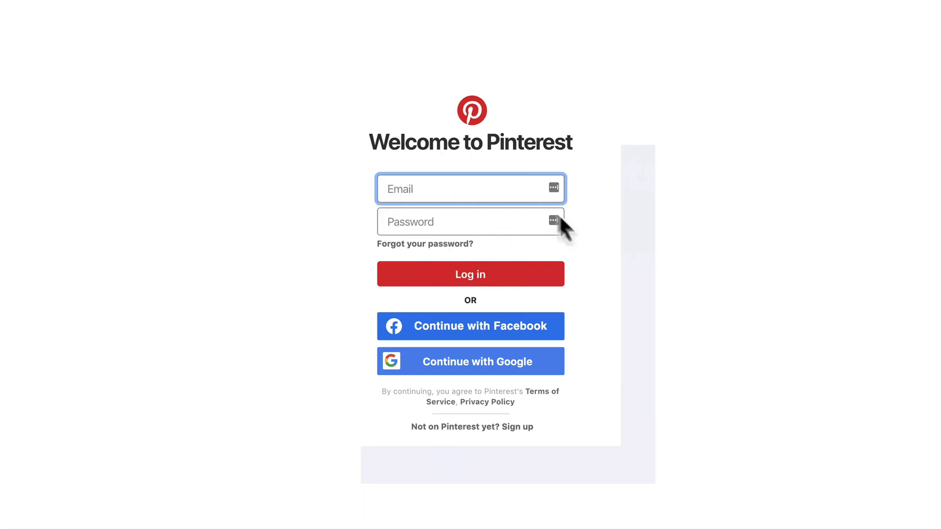
mouse_move(399, 201)
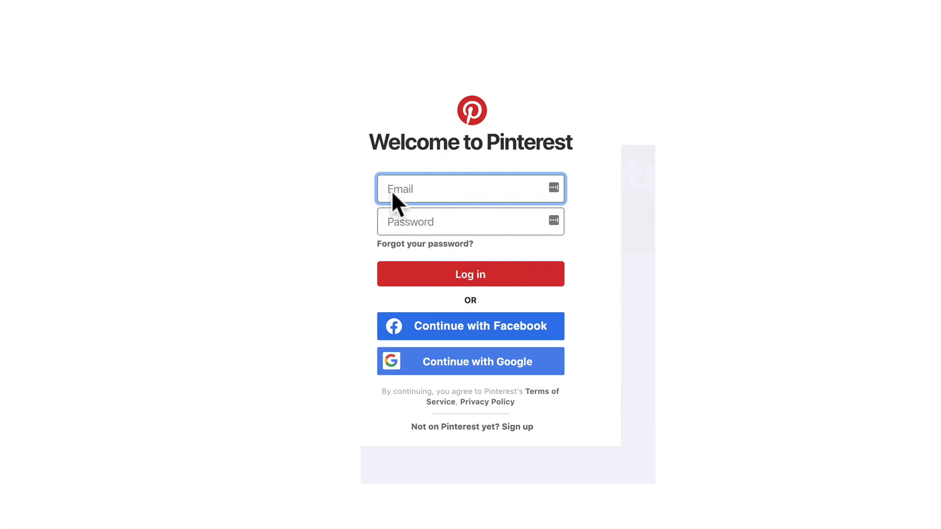
mouse_move(447, 192)
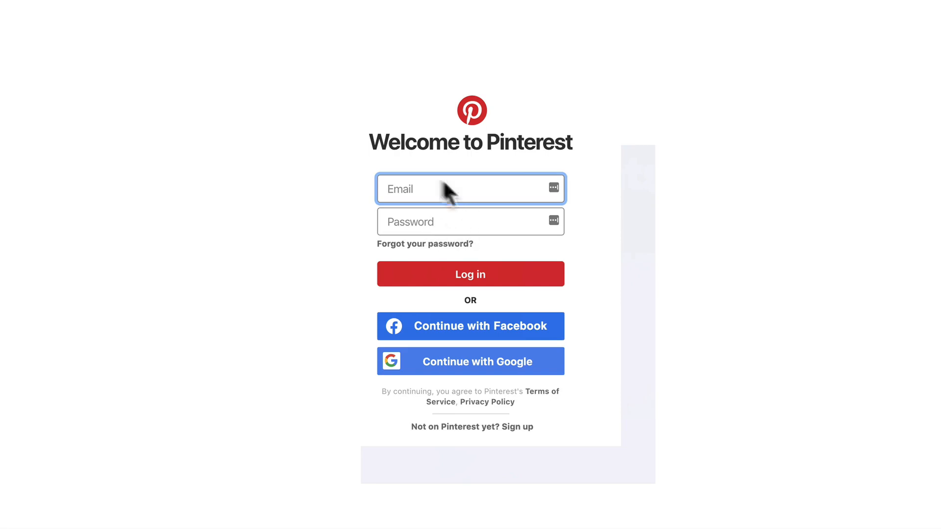
mouse_move(527, 192)
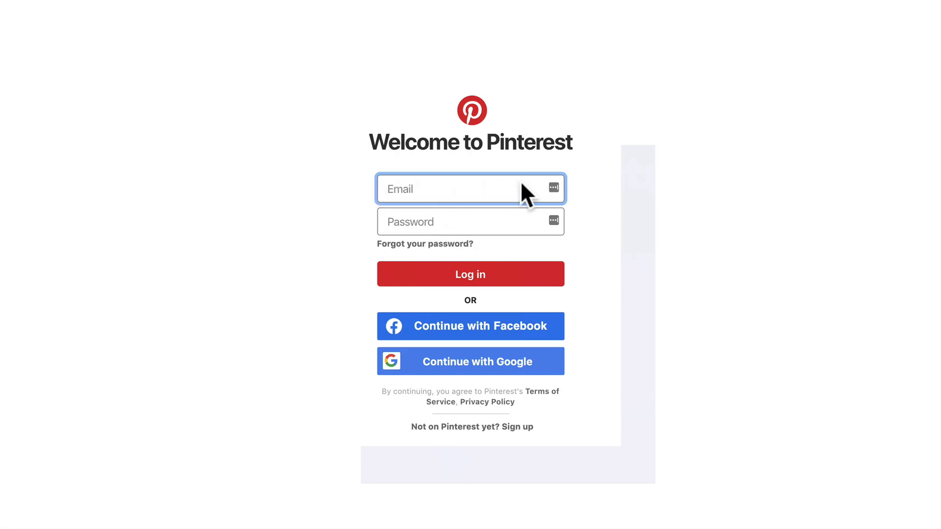
mouse_move(471, 336)
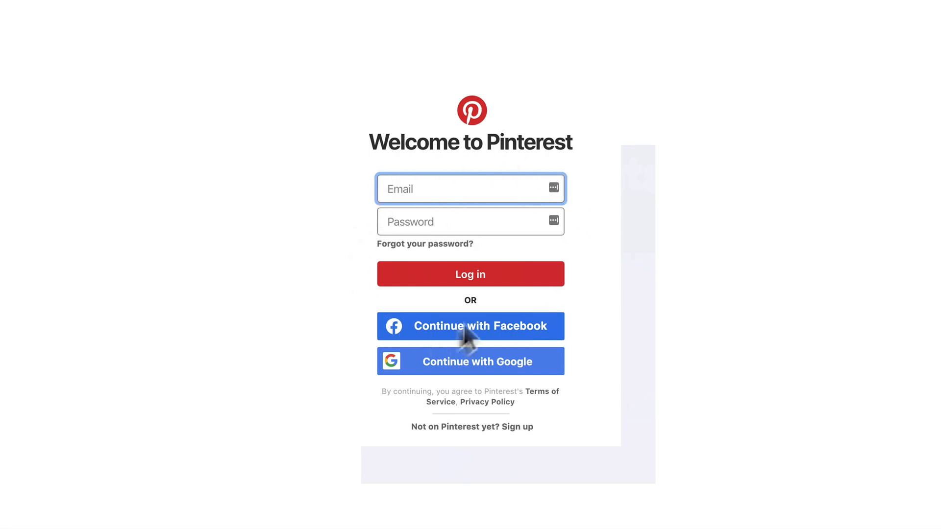
mouse_move(464, 329)
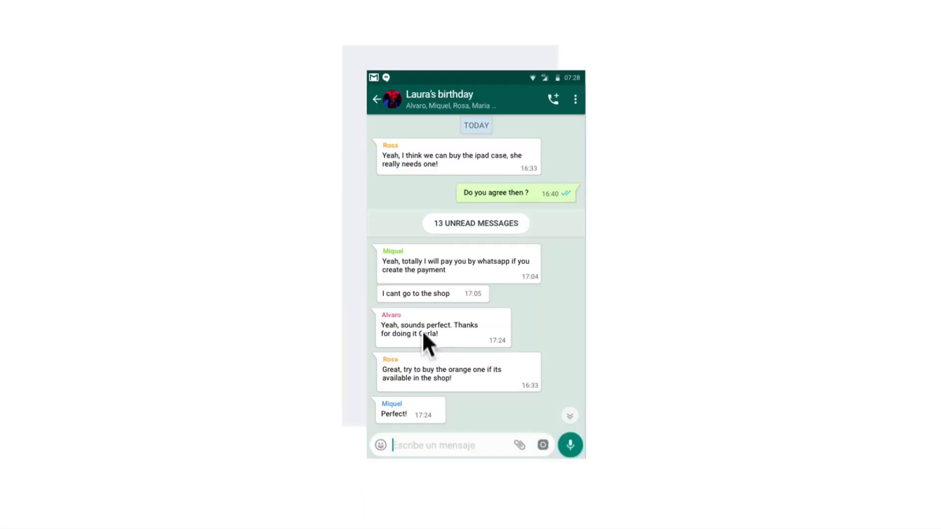
mouse_move(428, 312)
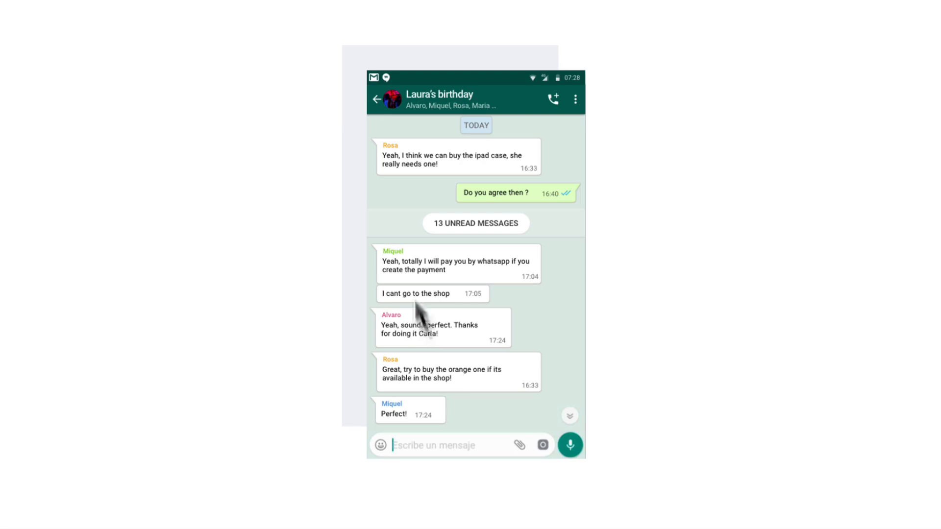
mouse_move(527, 448)
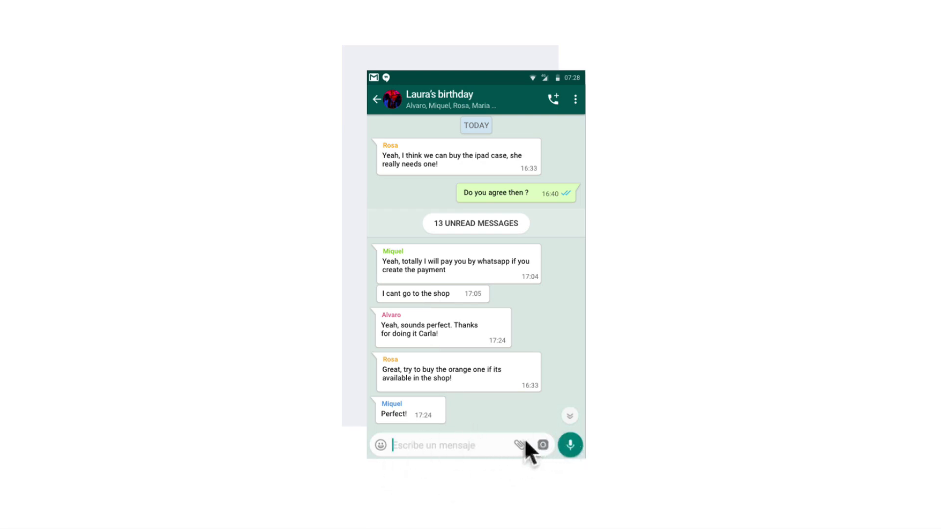
mouse_move(527, 455)
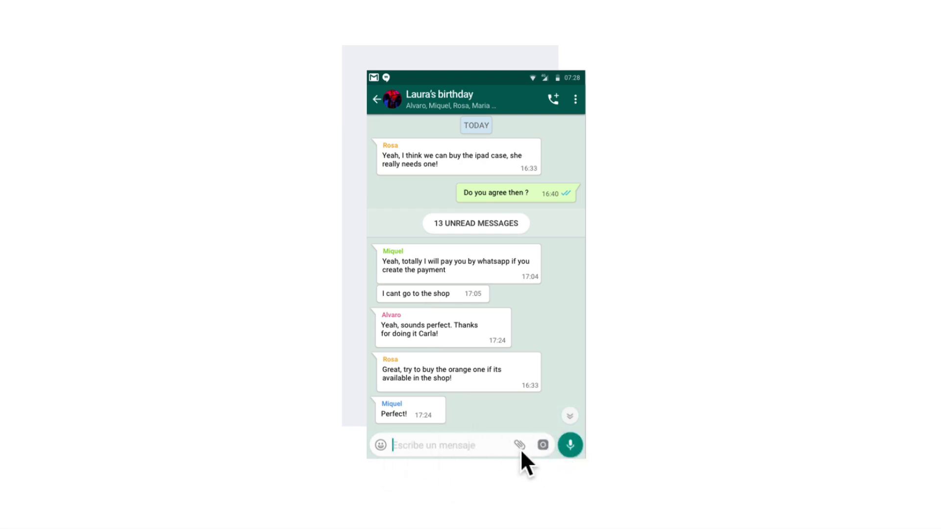
mouse_move(415, 454)
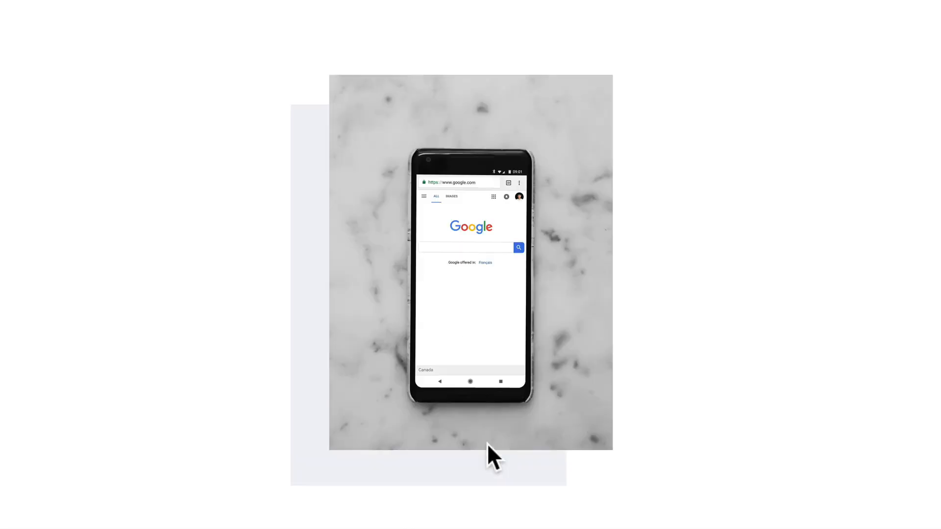
mouse_move(466, 287)
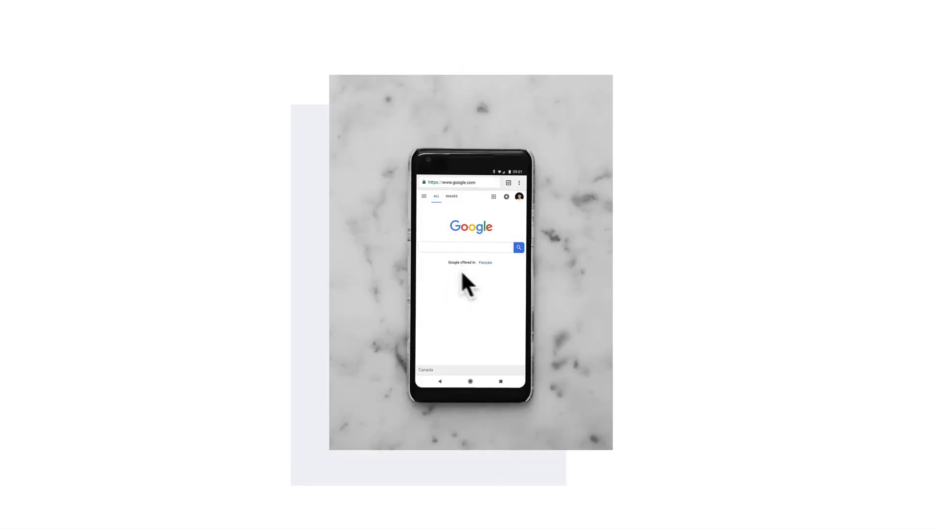
mouse_move(471, 274)
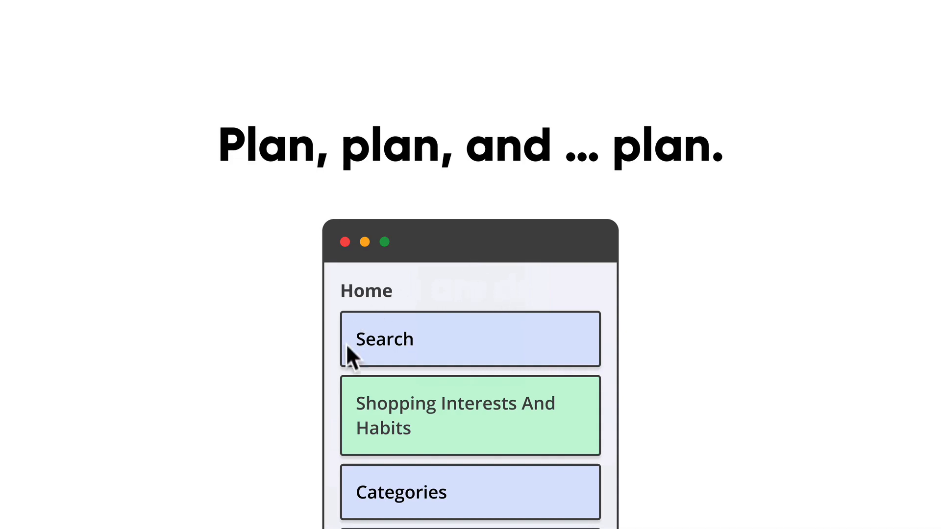
mouse_move(447, 424)
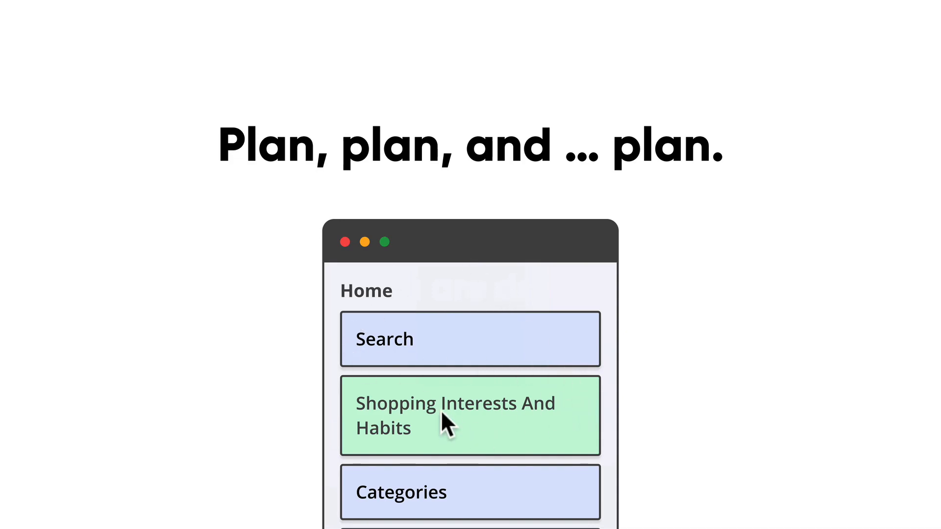